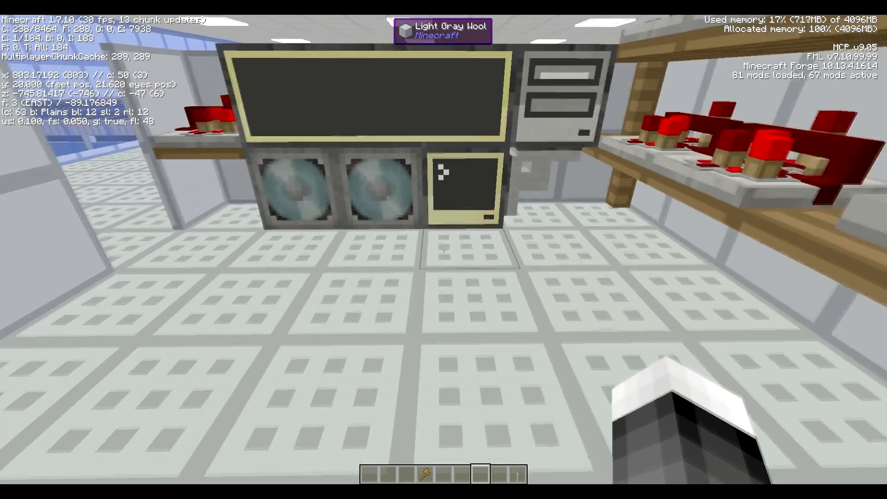
pyautogui.moveTo(443, 249)
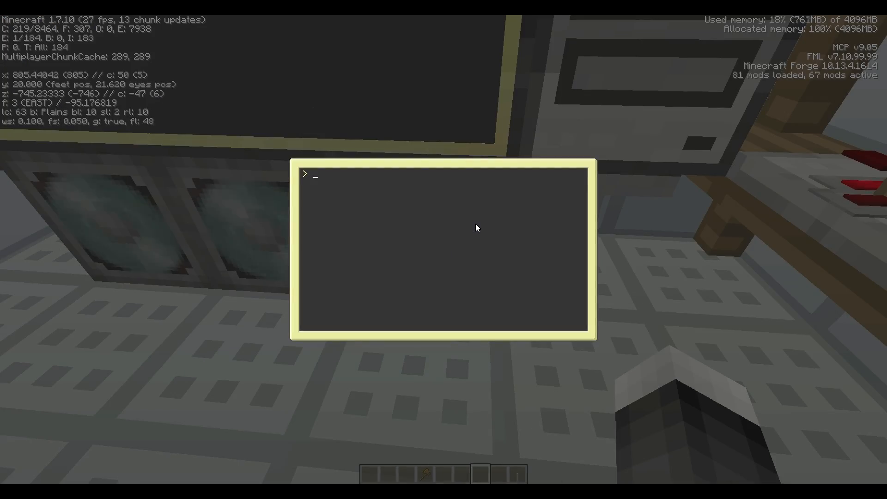
pyautogui.write('textEditor')
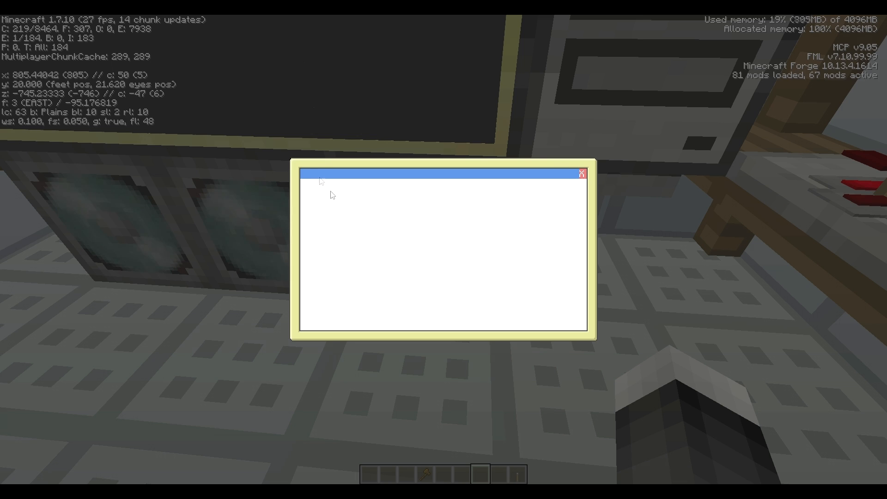
pyautogui.moveTo(319, 151)
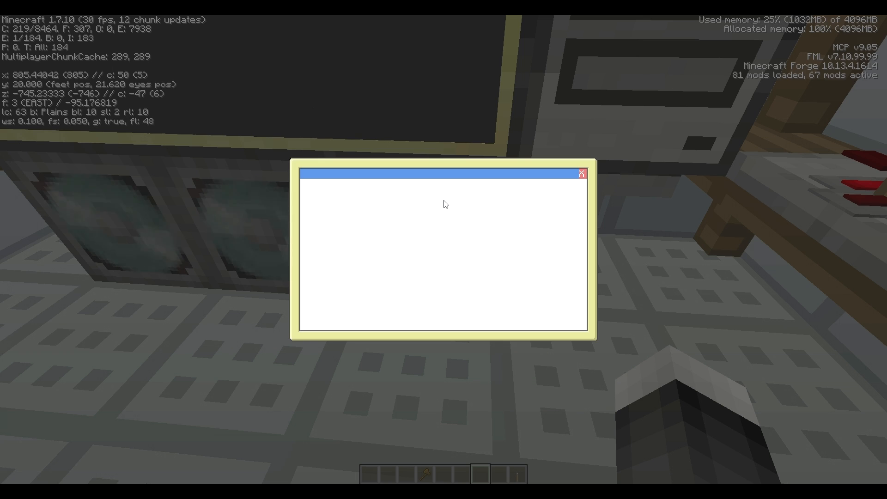
pyautogui.write('r')
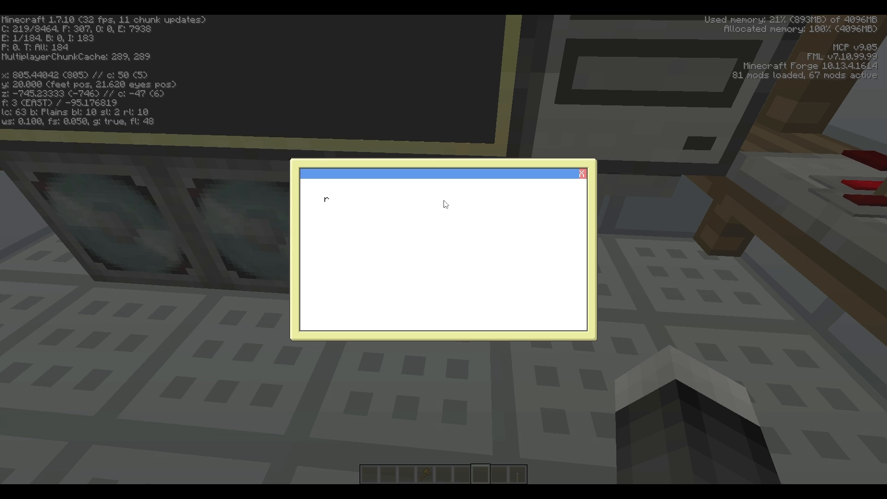
pyautogui.write('ed')
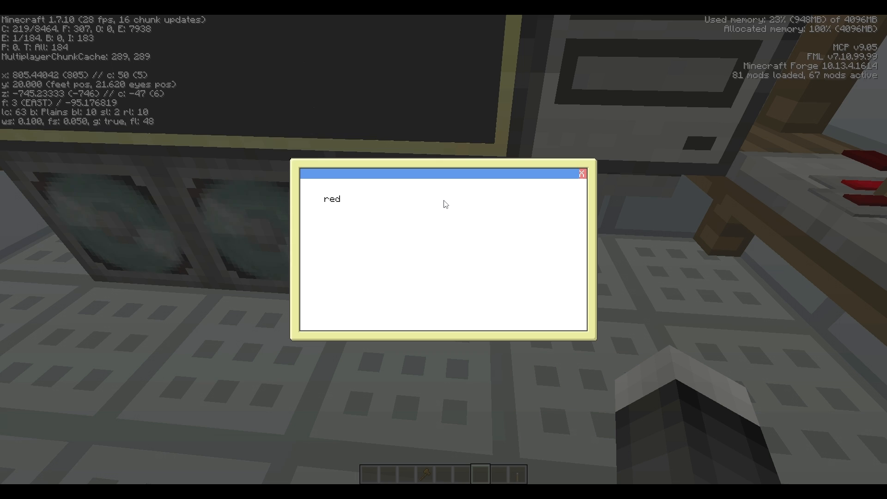
pyautogui.write('stone  wi')
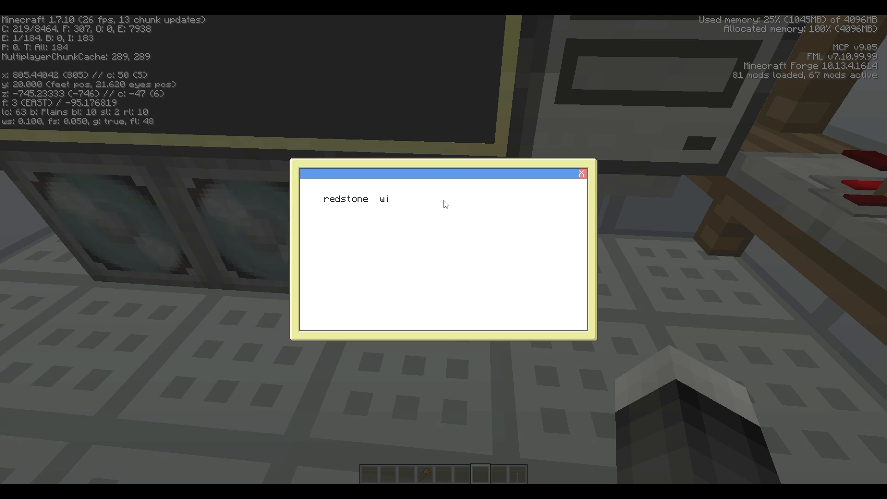
pyautogui.write('tho')
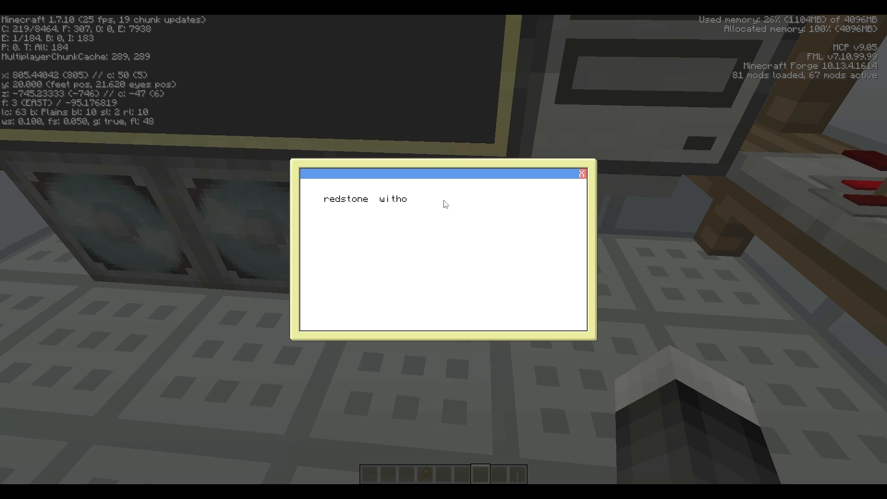
pyautogui.write('t')
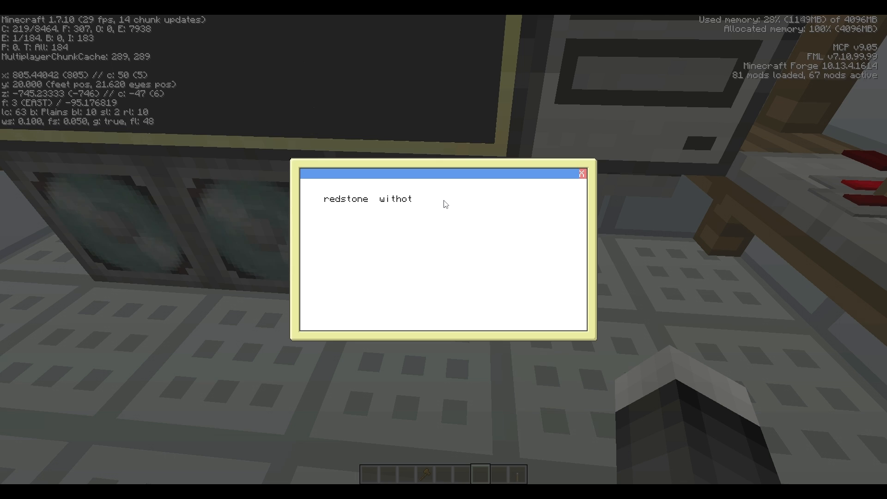
pyautogui.write('u')
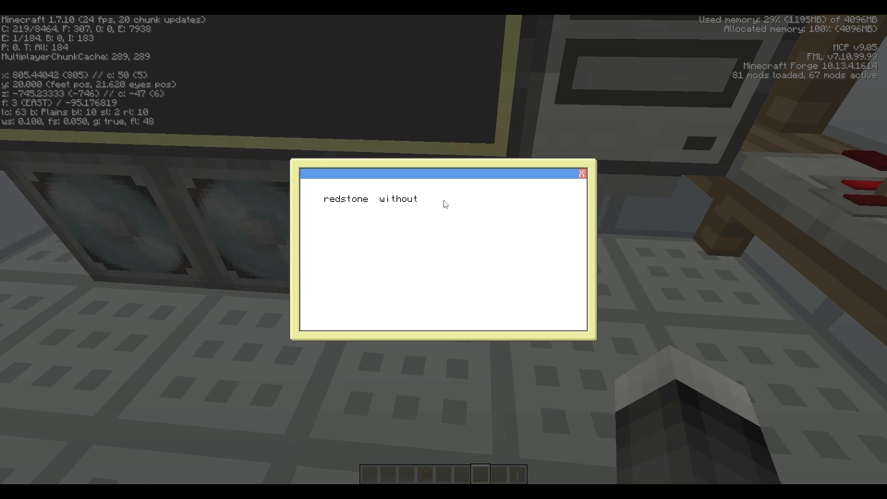
pyautogui.write('li')
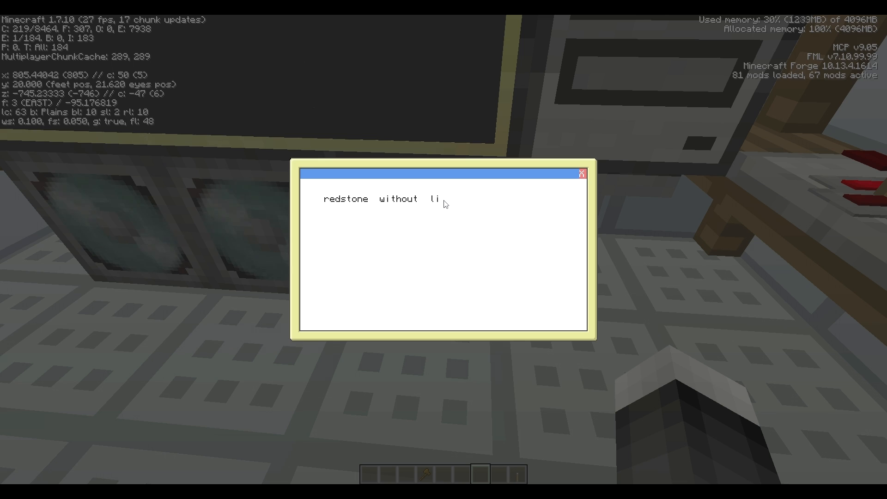
pyautogui.write('m')
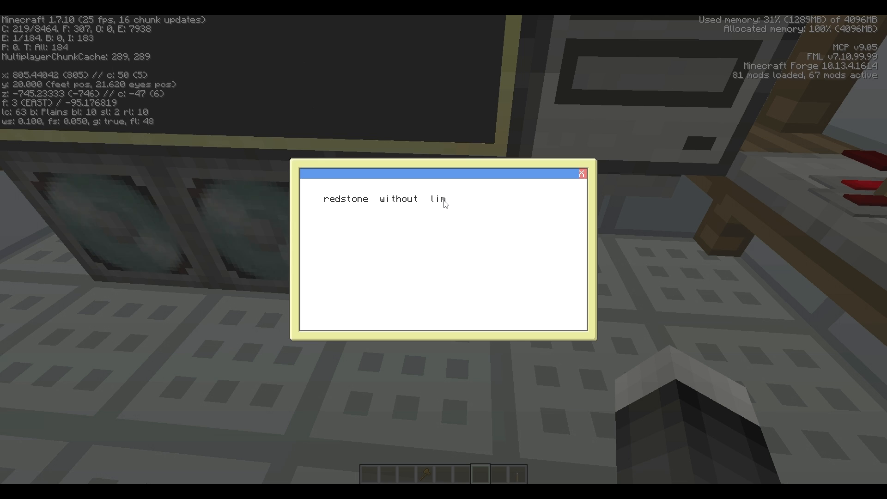
pyautogui.write('its')
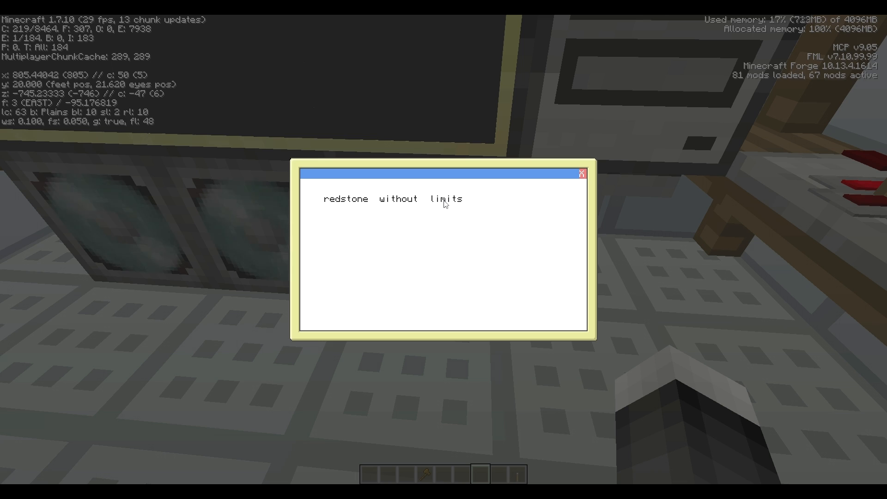
pyautogui.moveTo(457, 194)
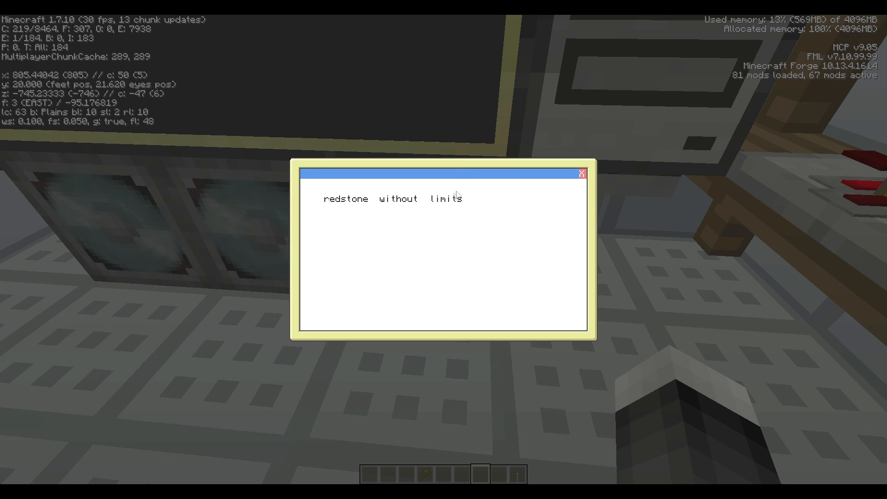
pyautogui.moveTo(474, 219)
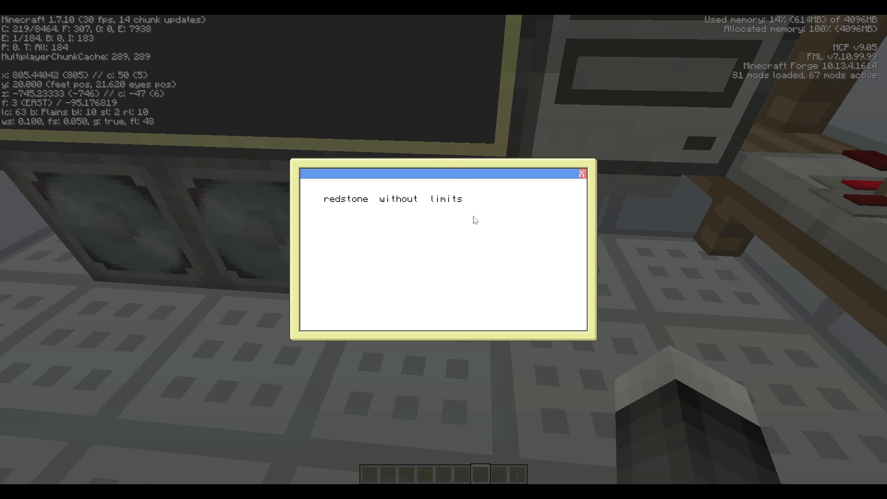
pyautogui.moveTo(522, 156)
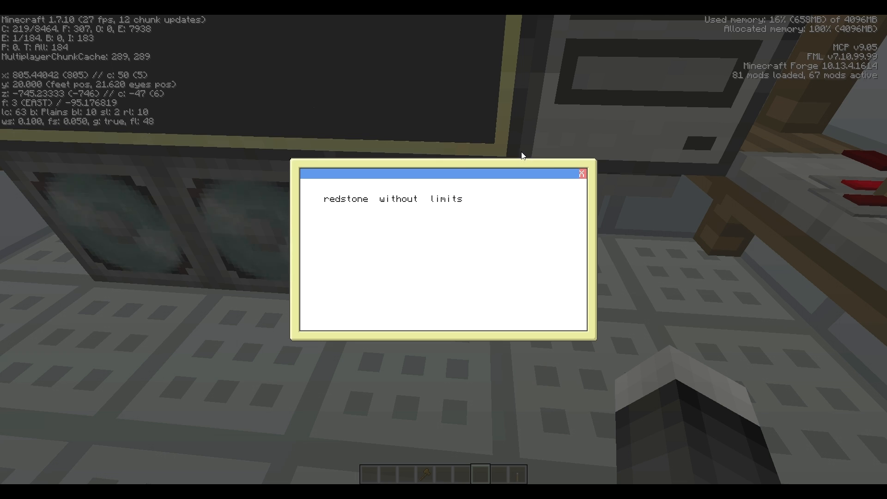
pyautogui.moveTo(513, 149)
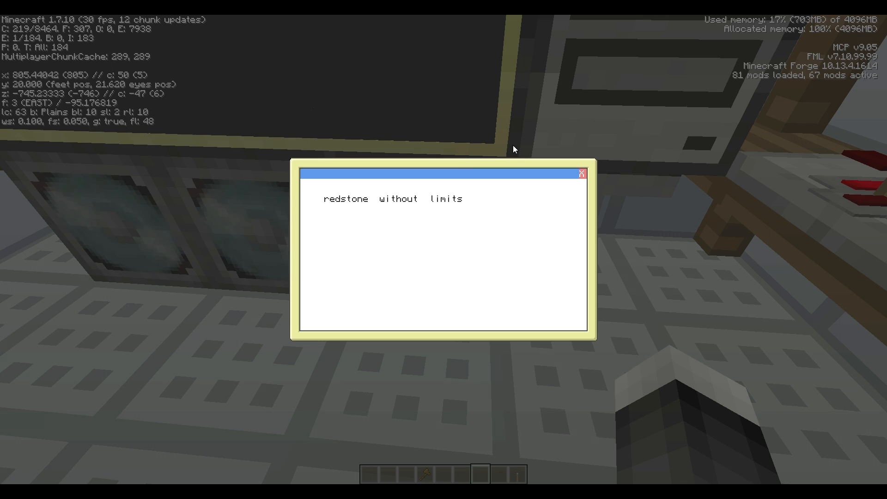
pyautogui.moveTo(551, 113)
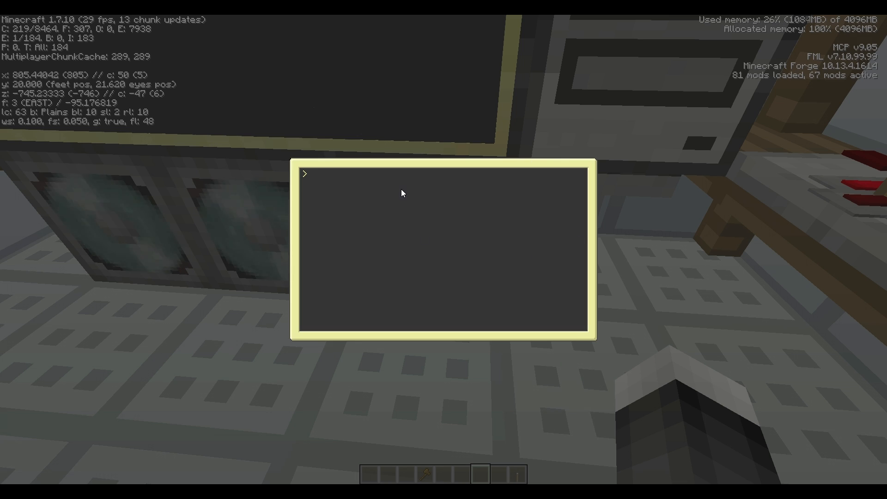
pyautogui.write('edit events')
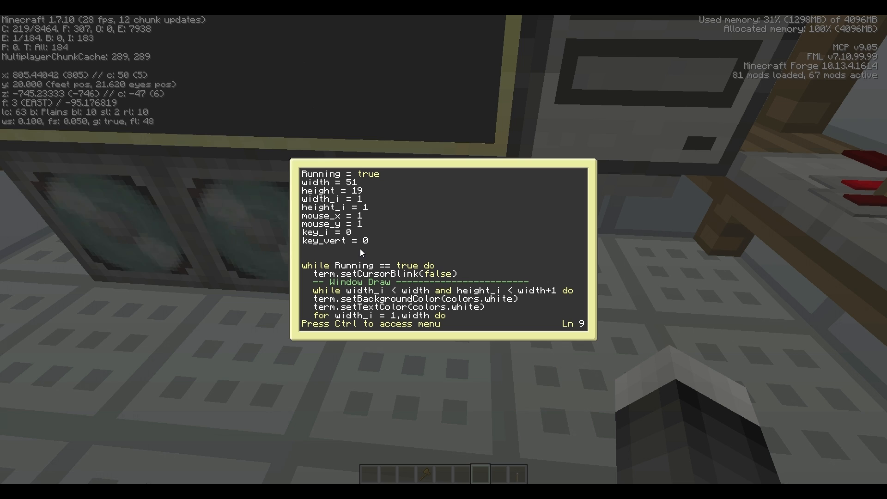
pyautogui.moveTo(328, 239)
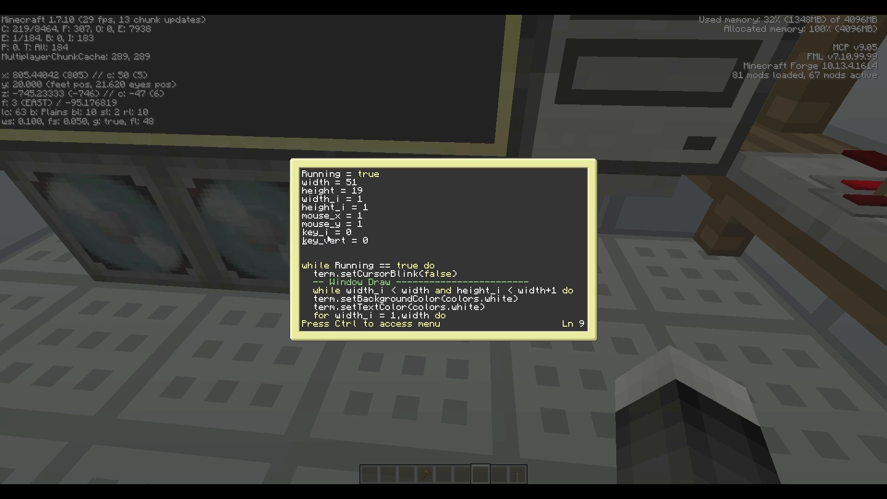
pyautogui.moveTo(343, 156)
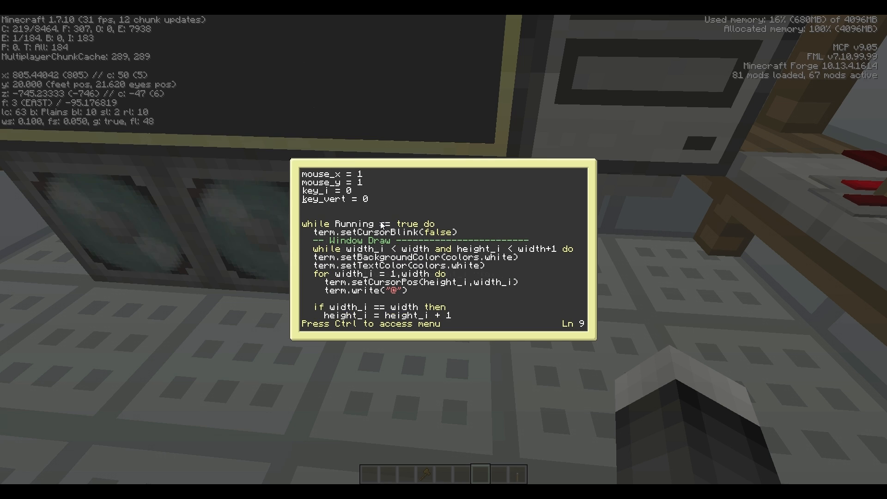
pyautogui.scroll(-3)
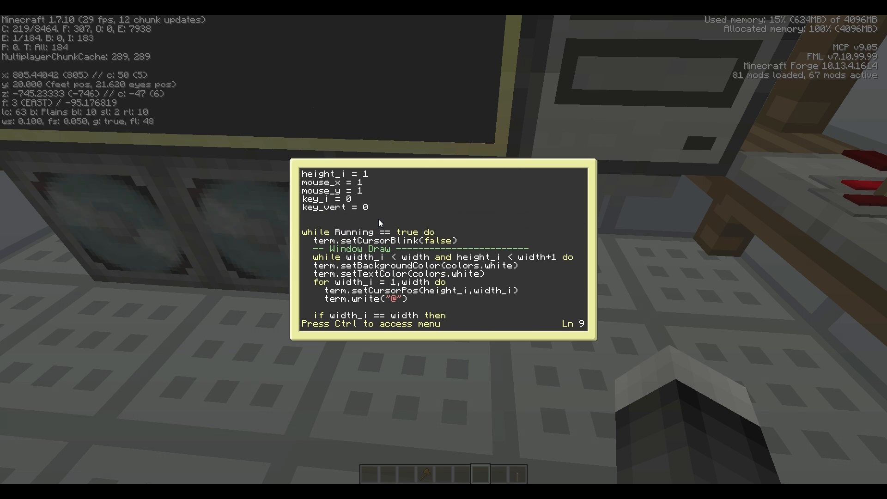
pyautogui.scroll(-3)
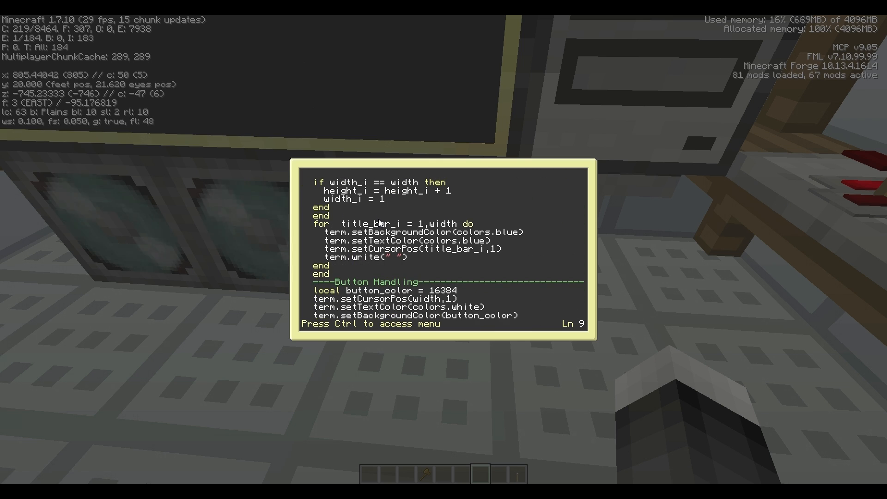
pyautogui.scroll(-3)
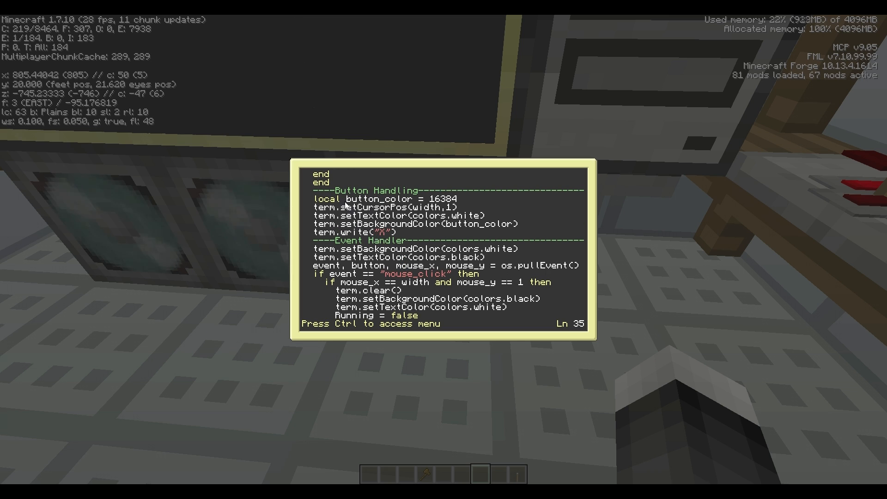
pyautogui.scroll(-3)
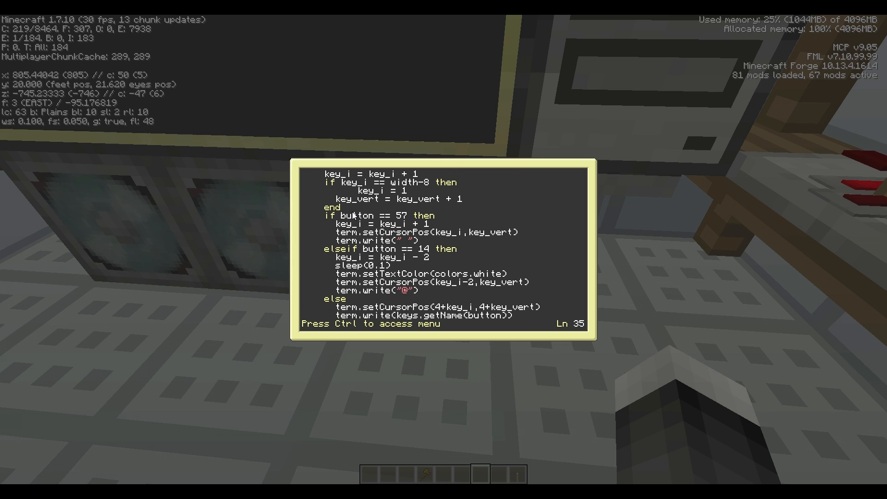
pyautogui.scroll(-3)
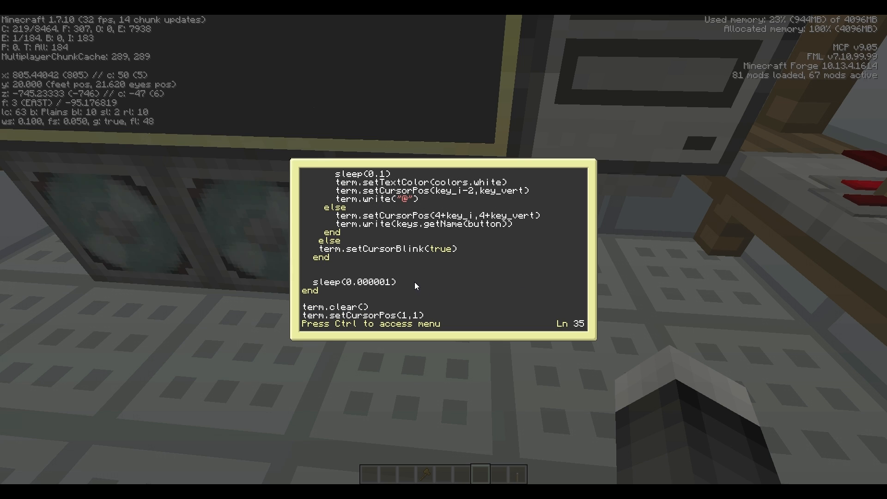
pyautogui.moveTo(415, 262)
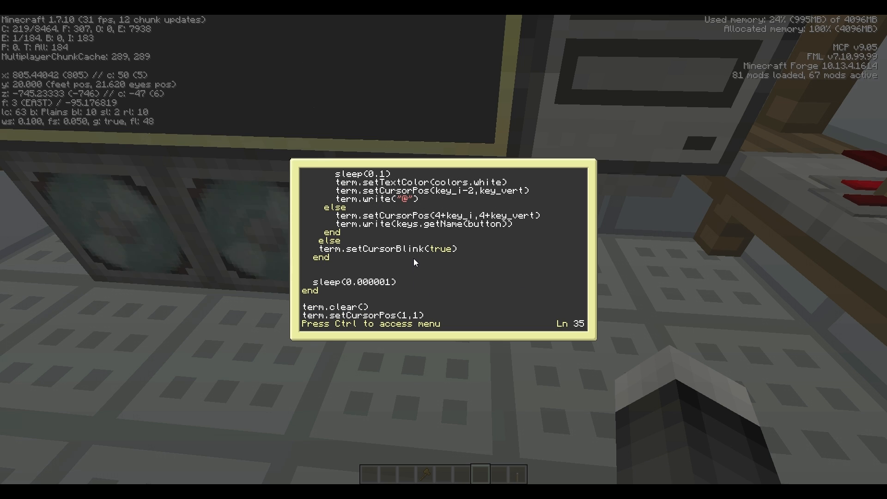
pyautogui.moveTo(444, 322)
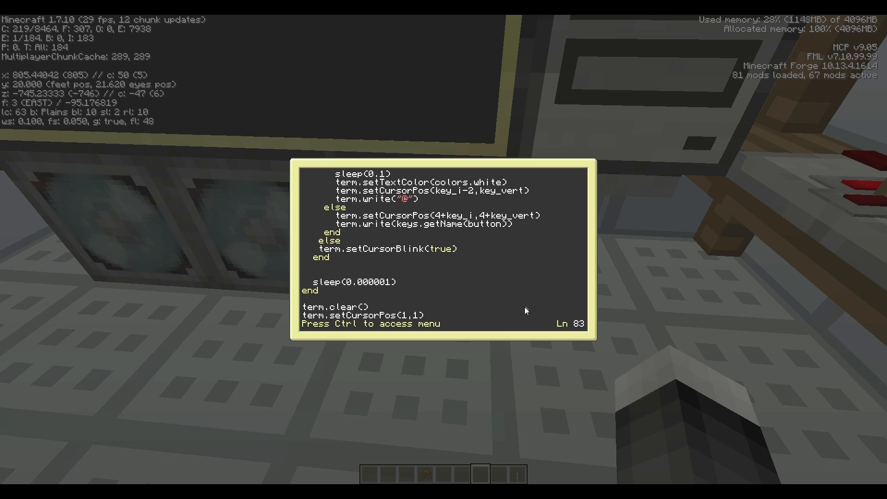
pyautogui.moveTo(530, 298)
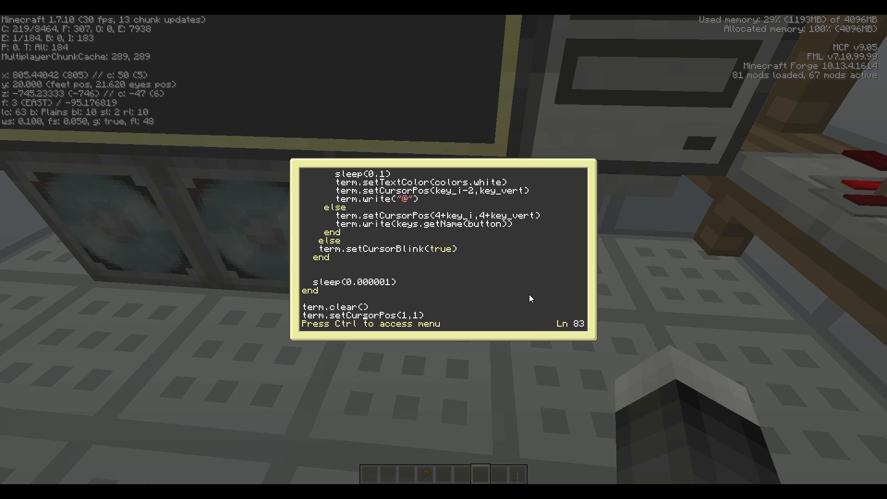
pyautogui.moveTo(533, 285)
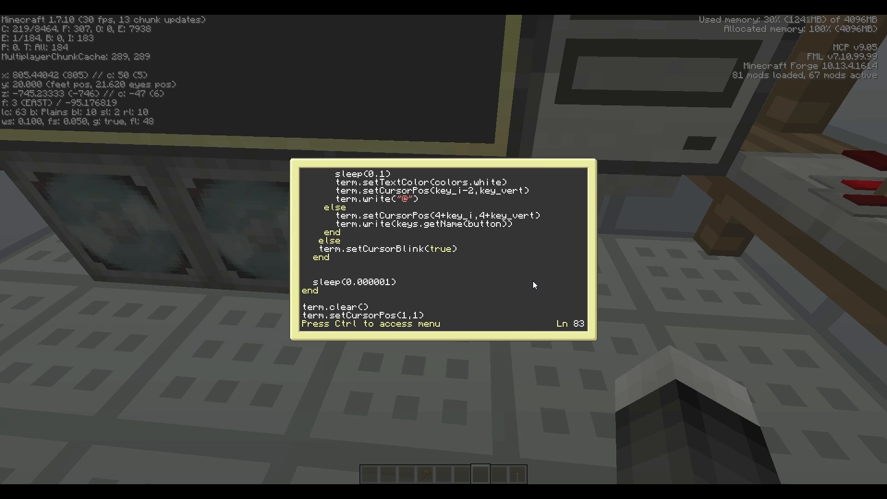